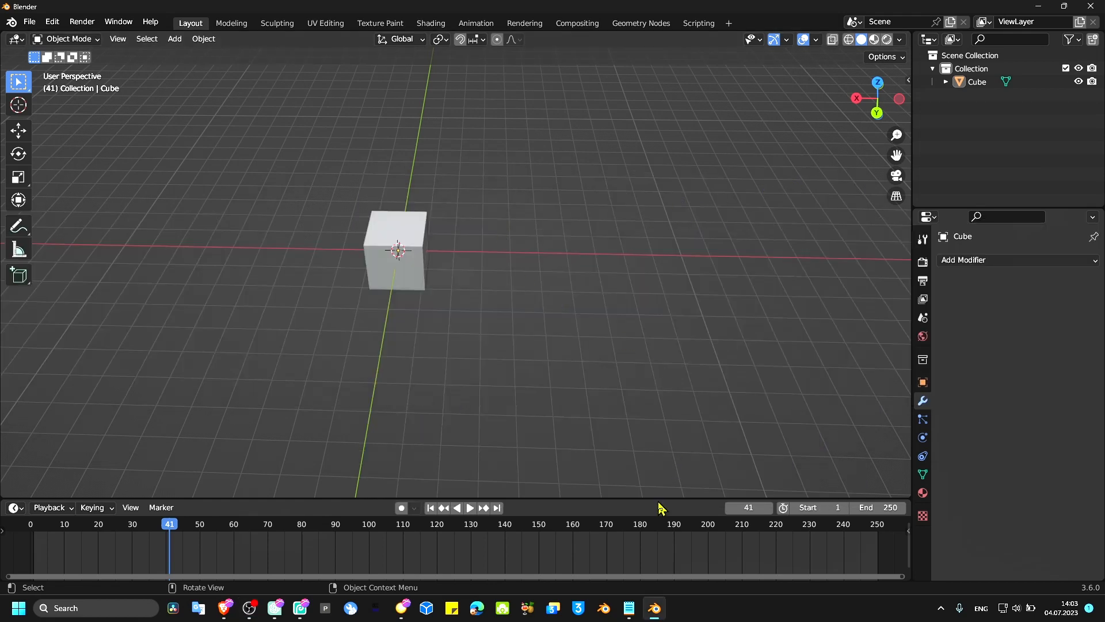
Adjust the interface Resolution Scale in Preferences, then close the Preferences window.
{"action": "left_click", "coordinate": [628, 607]}
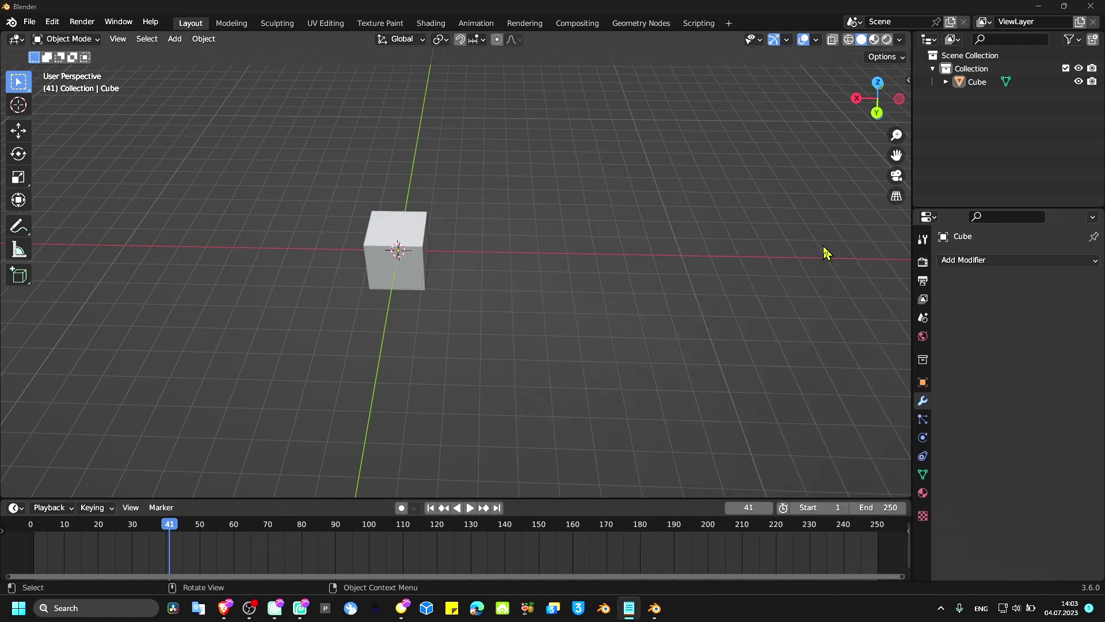
{"action": "mouse_move", "coordinate": [420, 91]}
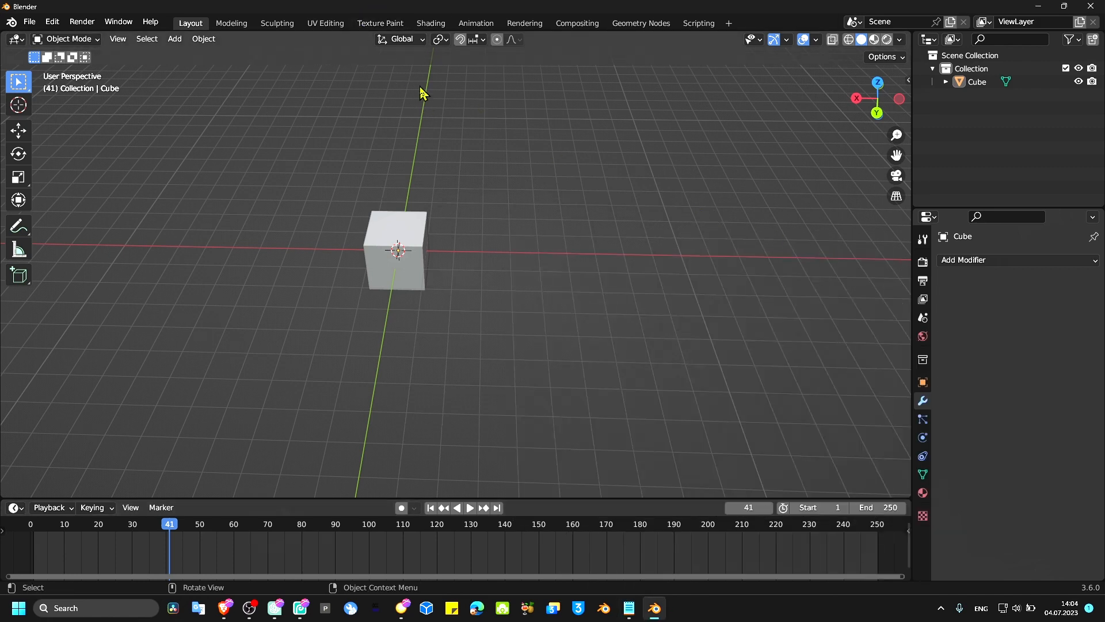
{"action": "mouse_move", "coordinate": [29, 21]}
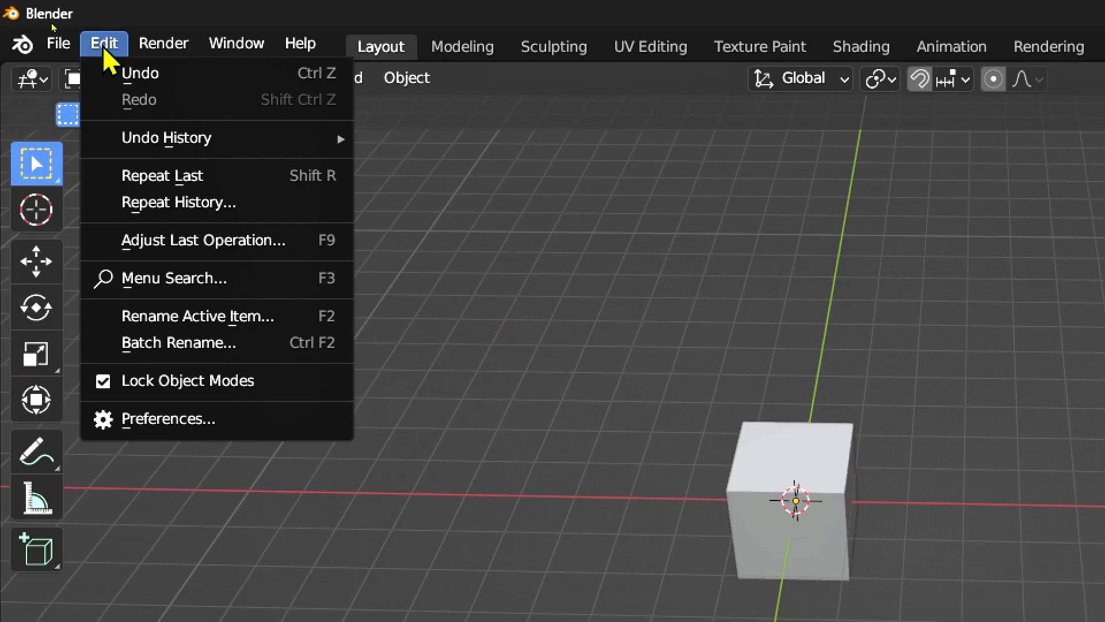
{"action": "mouse_move", "coordinate": [155, 307]}
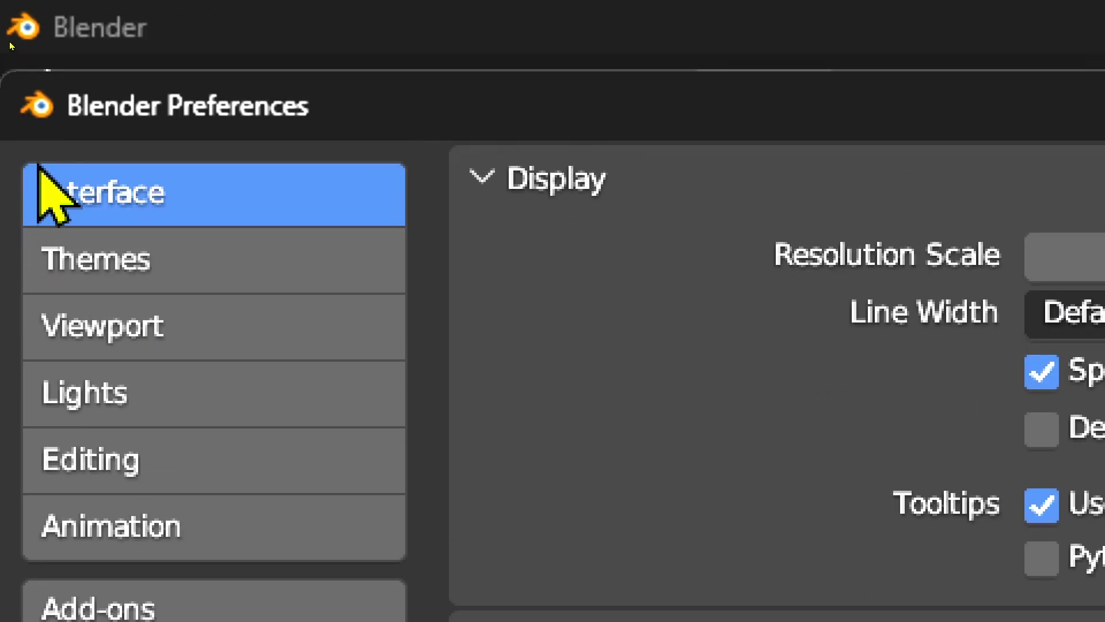
{"action": "mouse_move", "coordinate": [239, 176]}
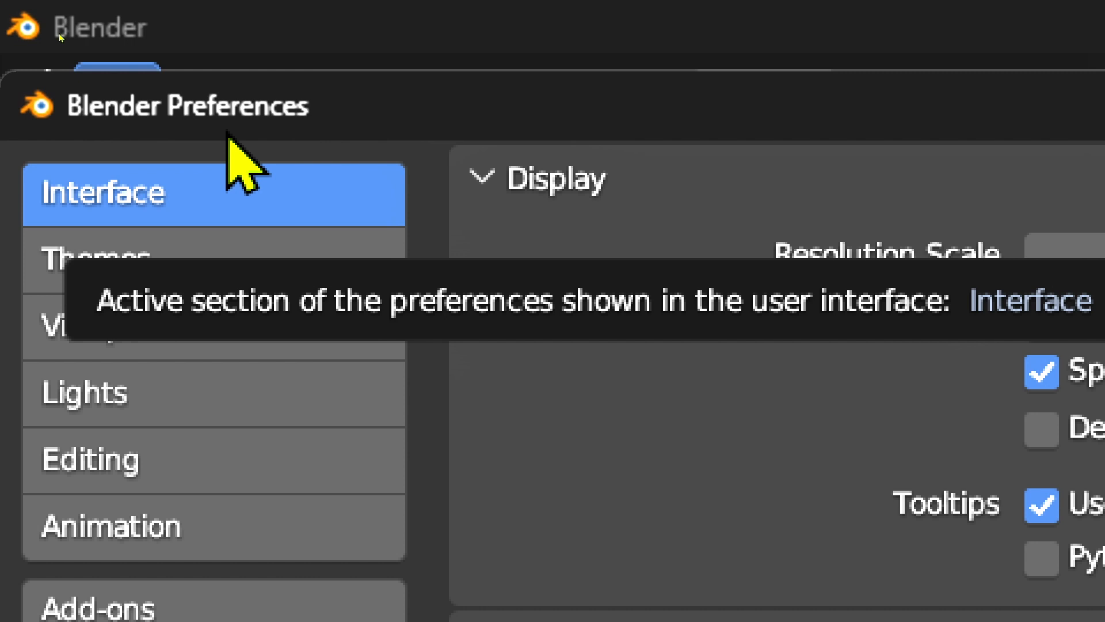
{"action": "mouse_move", "coordinate": [162, 211]}
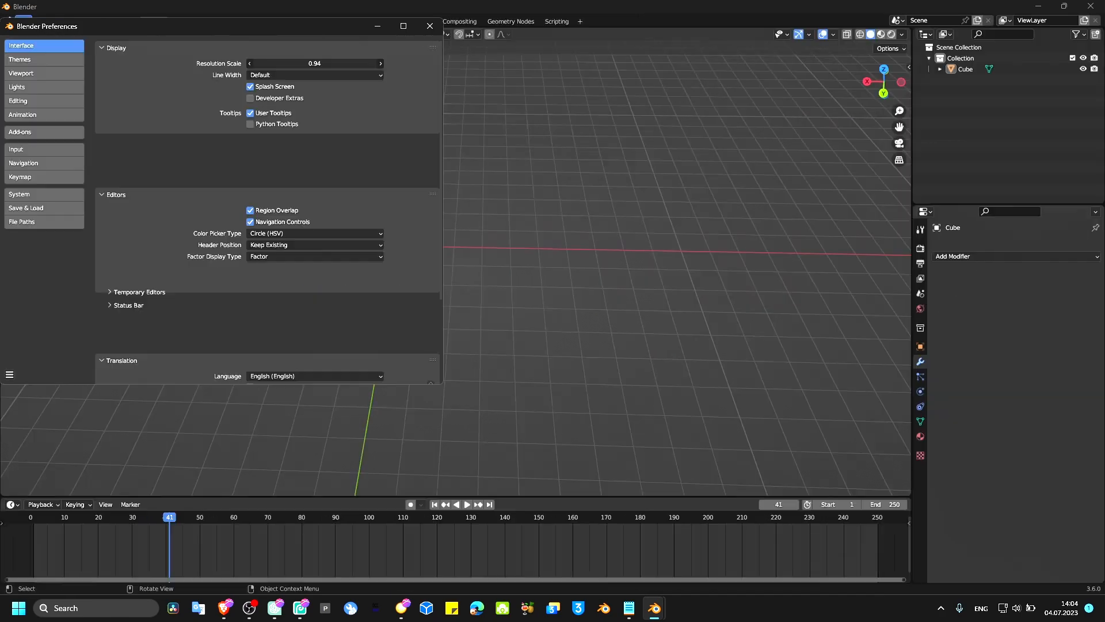
{"action": "left_click", "coordinate": [428, 26]}
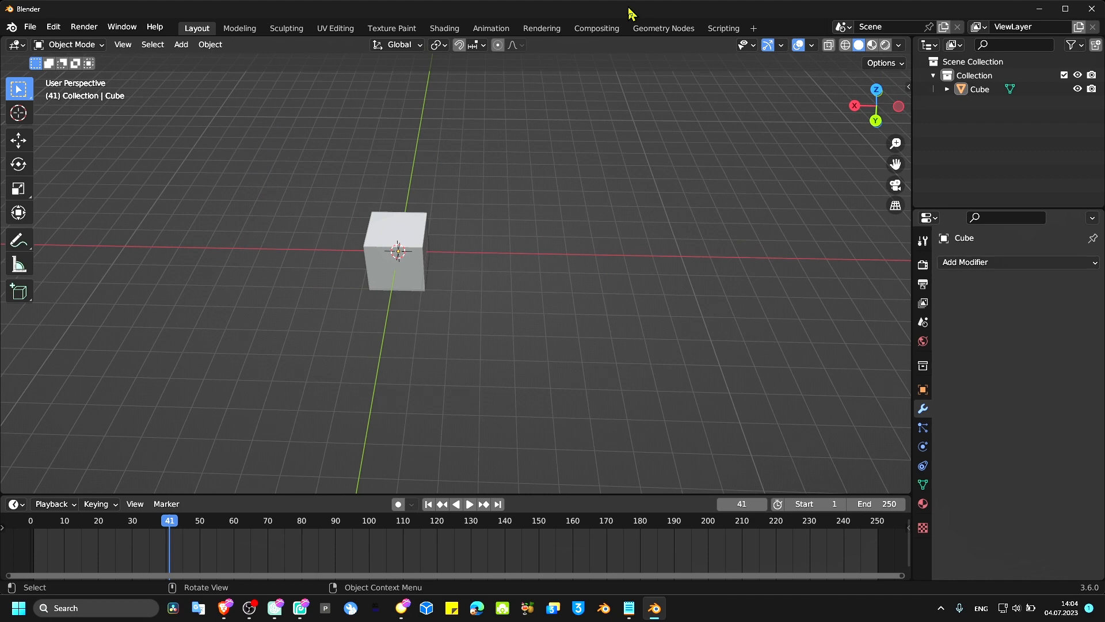
{"action": "mouse_move", "coordinate": [398, 44]}
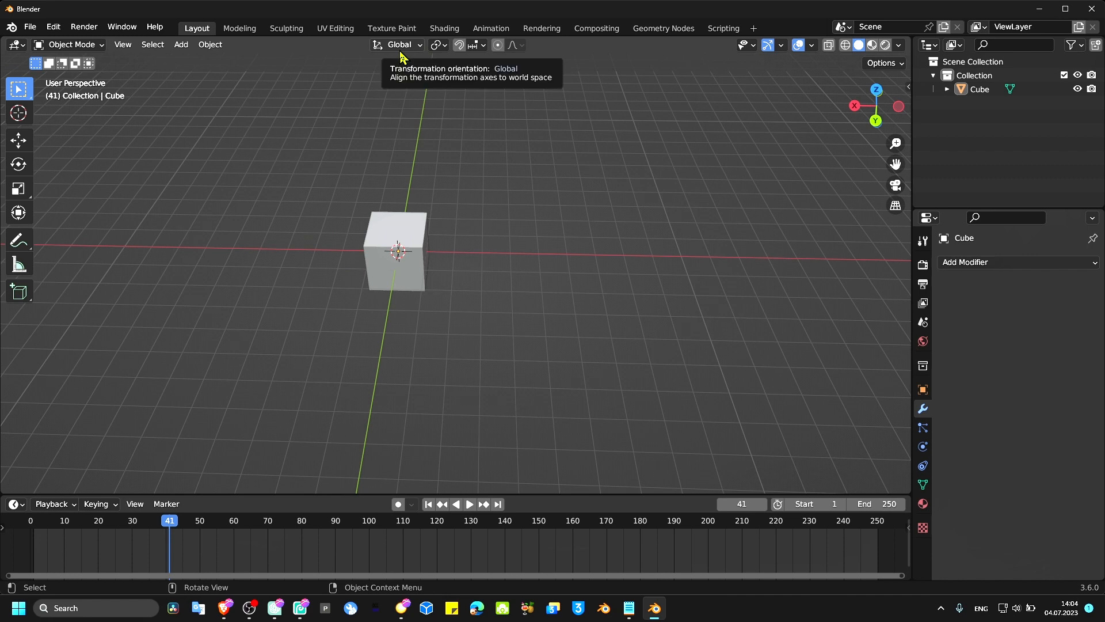
{"action": "mouse_move", "coordinate": [340, 78]}
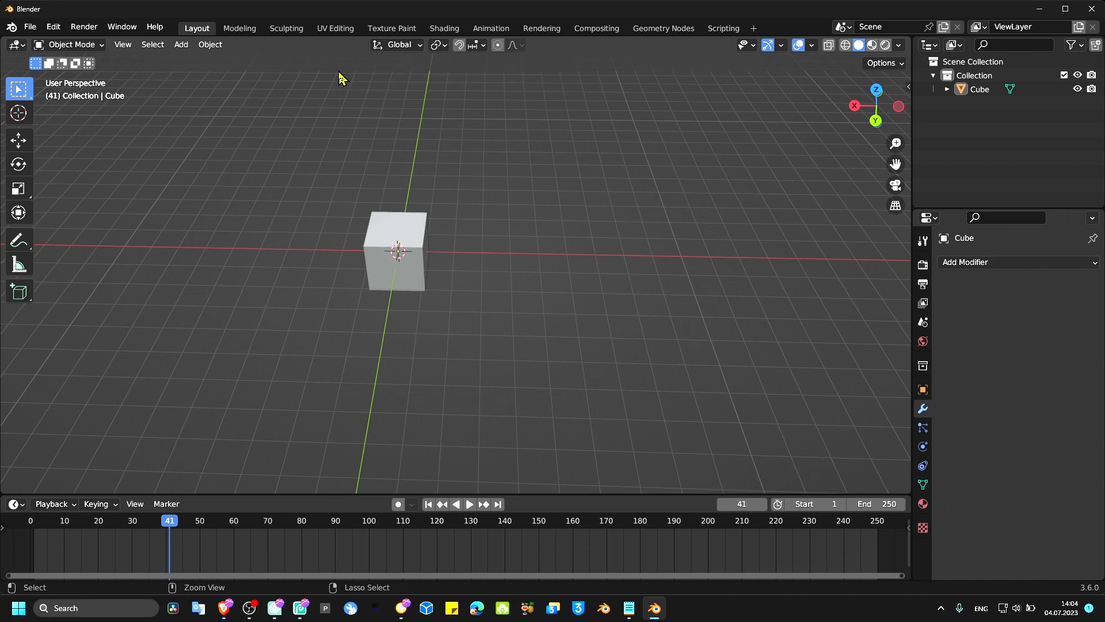
Open Edit > Preferences and raise the interface Resolution Scale to 2.00.
{"action": "left_click", "coordinate": [52, 27]}
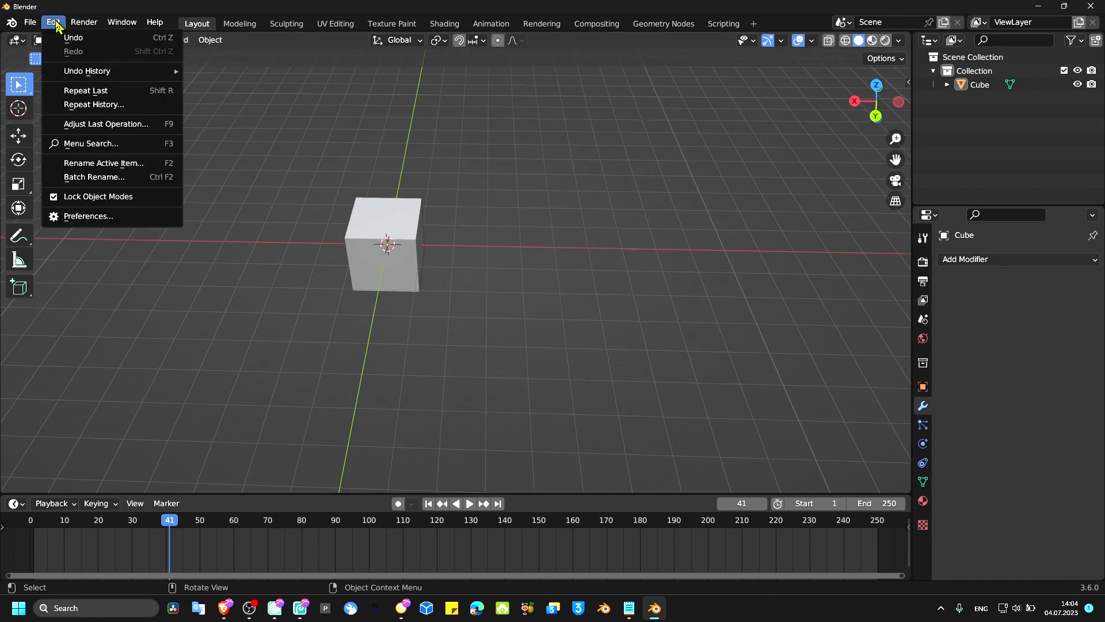
{"action": "mouse_move", "coordinate": [98, 196]}
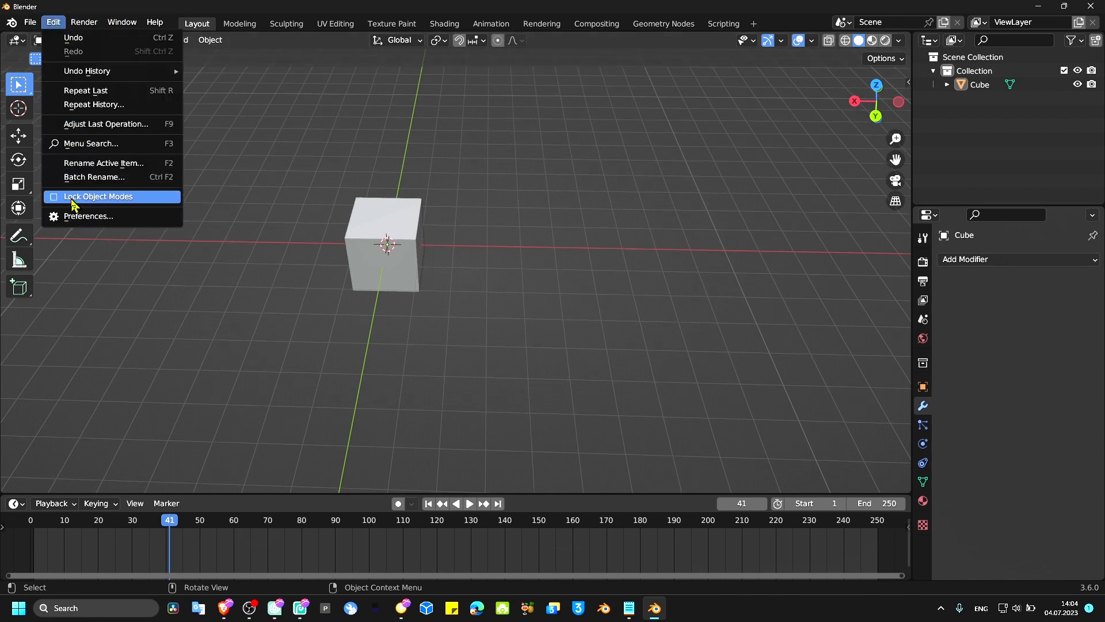
{"action": "left_click", "coordinate": [88, 216]}
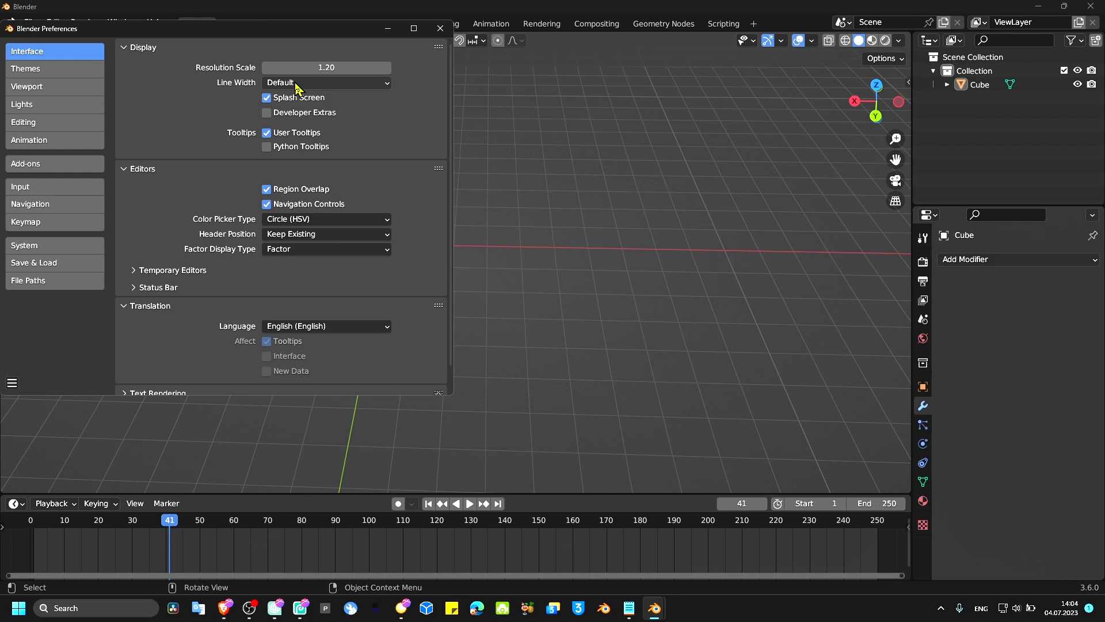
{"action": "left_click_drag", "start_coordinate": [325, 67], "coordinate": [359, 67]}
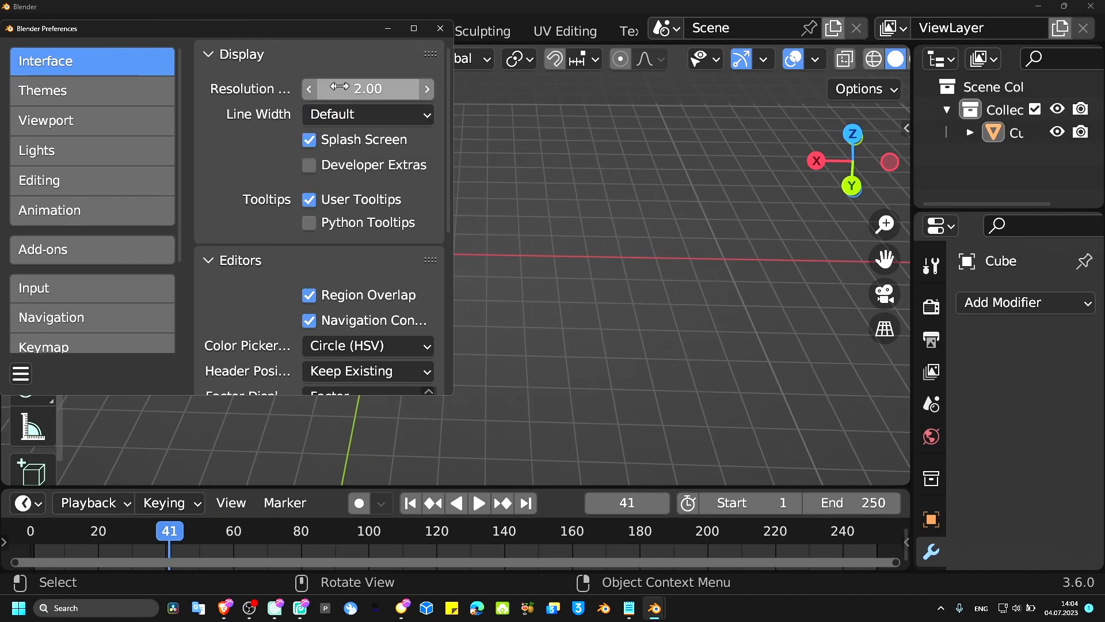
Close the Preferences window, keeping the 2.00 interface scale around the cube scene.
{"action": "left_click", "coordinate": [440, 28]}
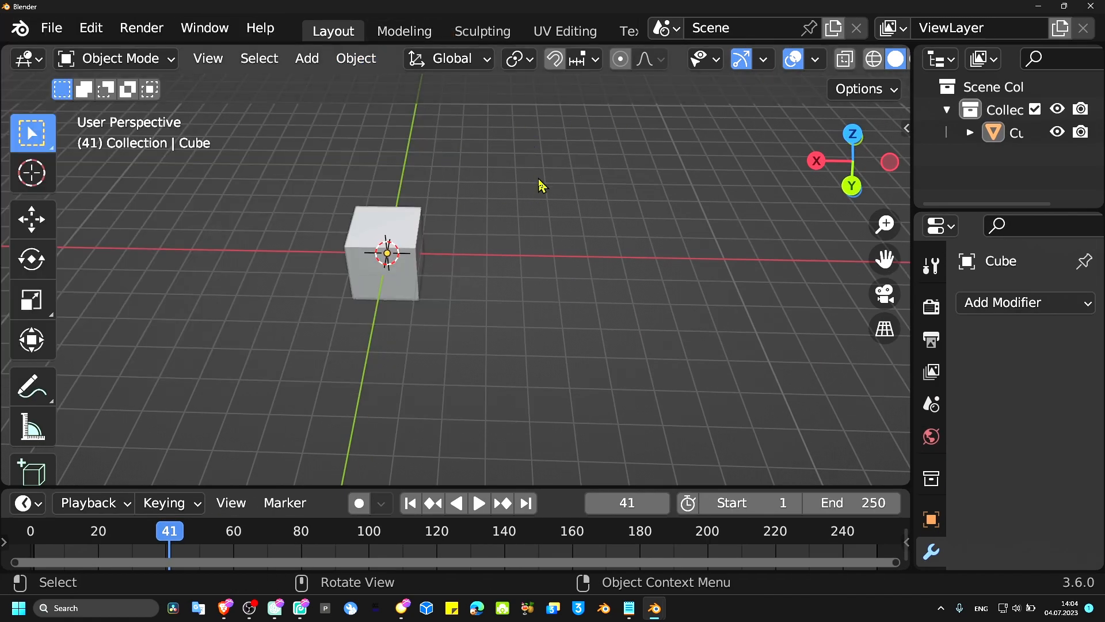
{"action": "mouse_move", "coordinate": [559, 217]}
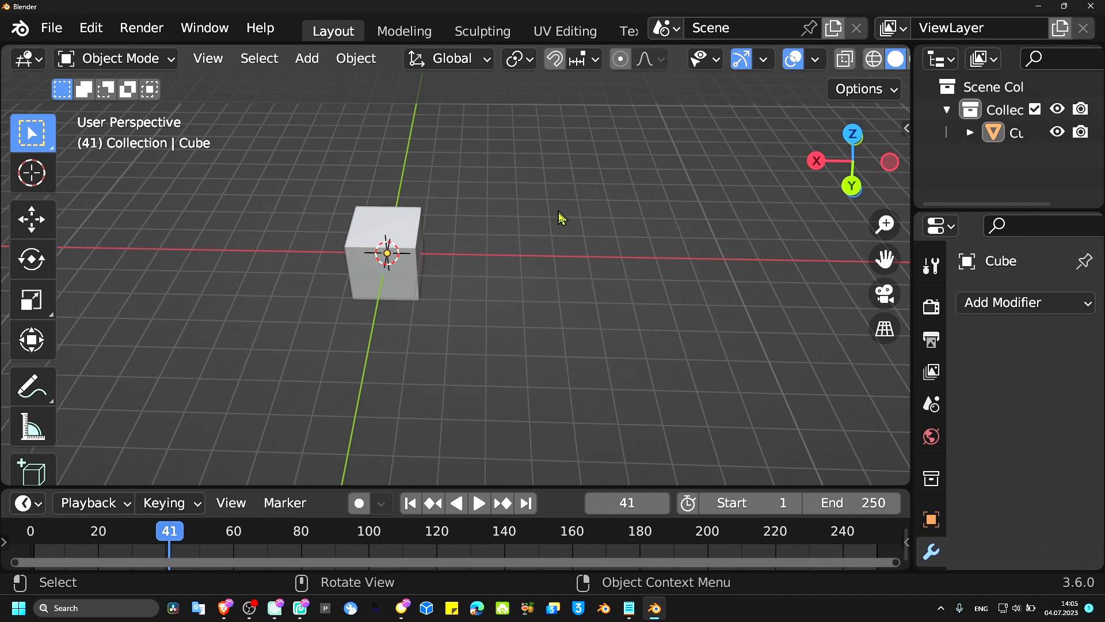
{"action": "mouse_move", "coordinate": [626, 262]}
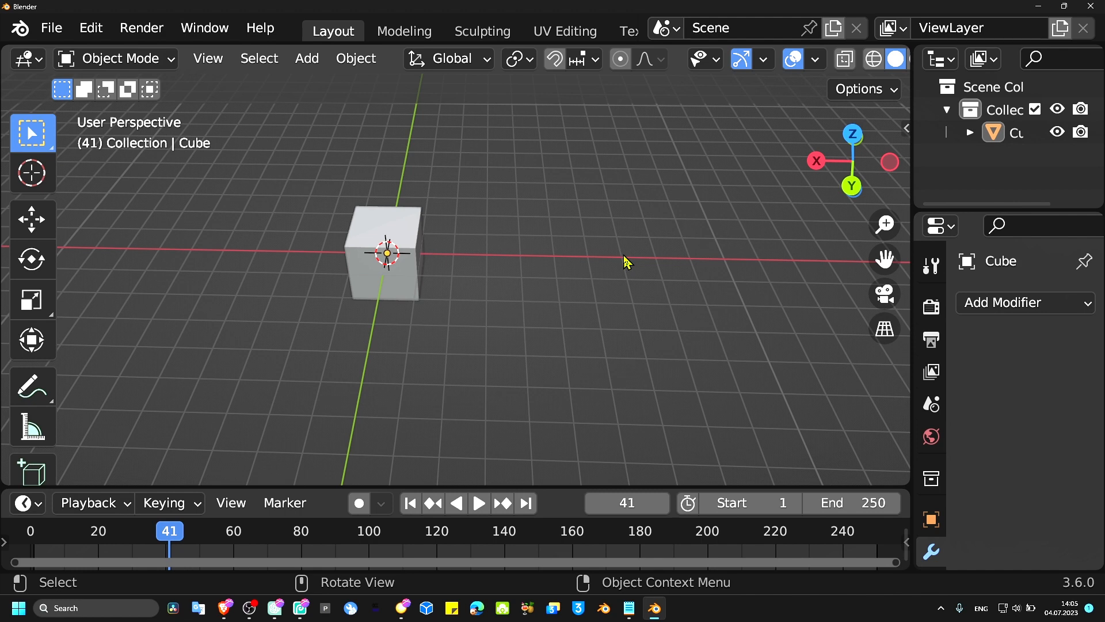
{"action": "mouse_move", "coordinate": [760, 613]}
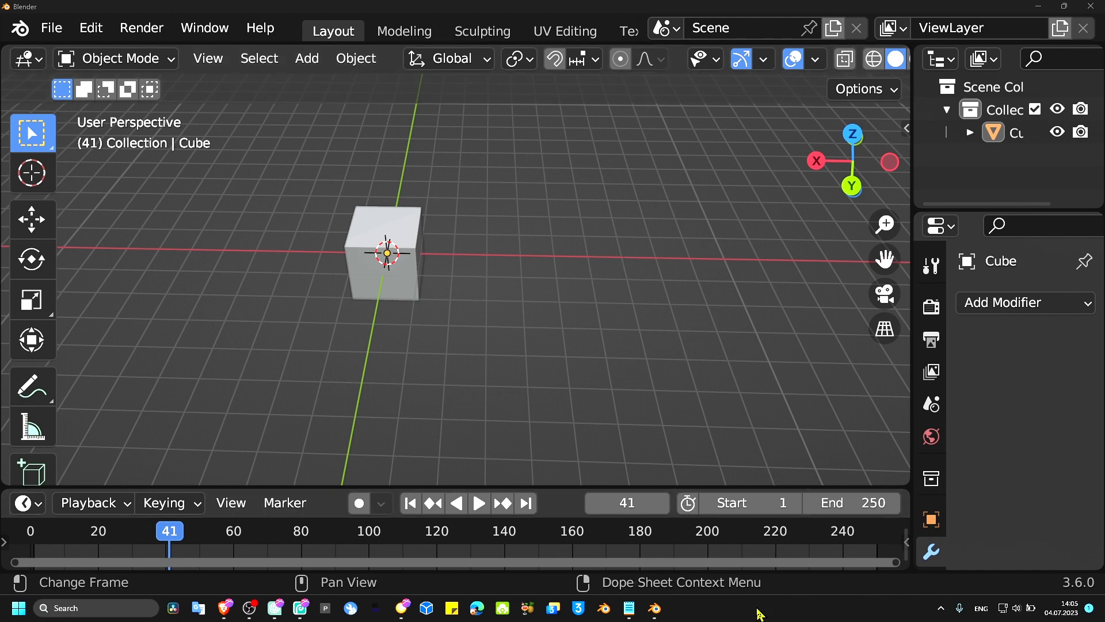